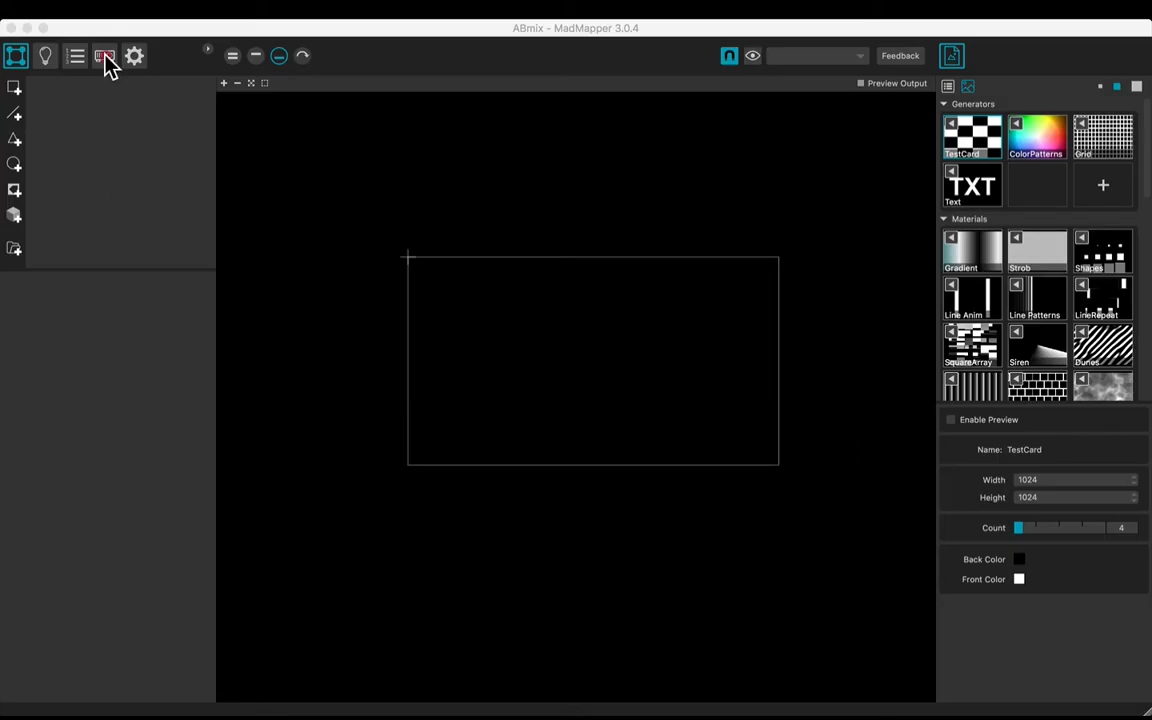
Step: Add Projector 1 with an 800 × 800 Texture_buffer output
{"action": "left_click", "coordinate": [104, 56]}
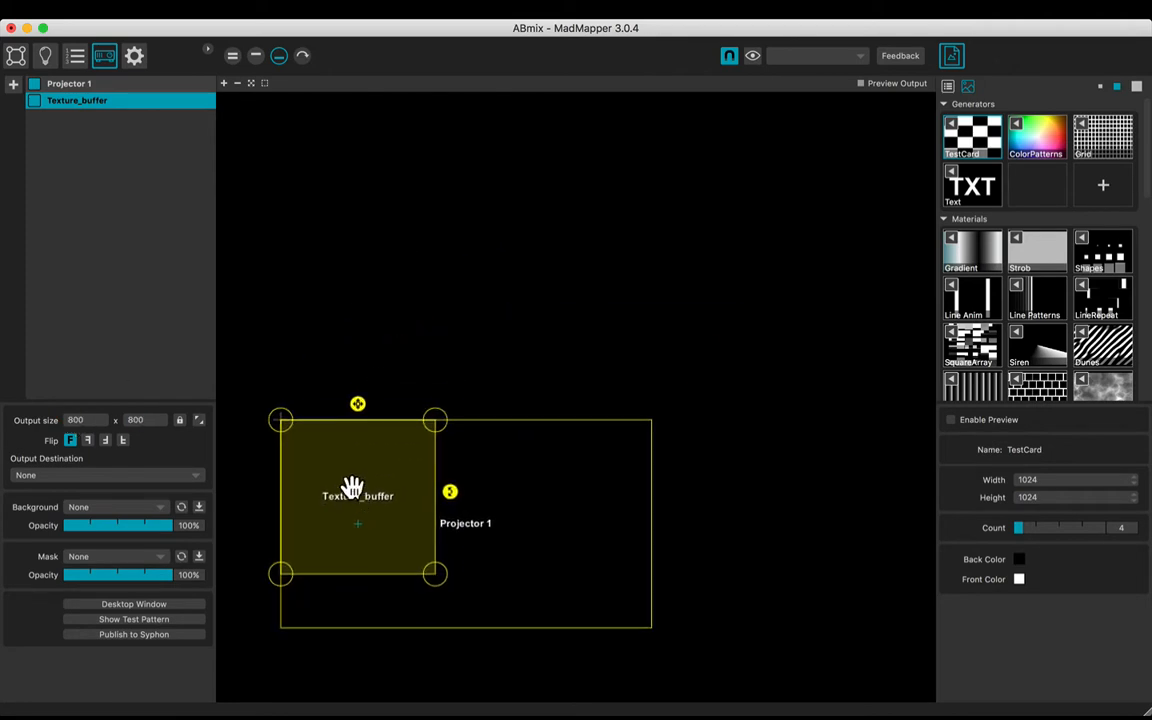
Step: Place the texture buffer above the projector area and fill quad A with the Dunes generator
{"action": "left_click_drag", "start_coordinate": [356, 496], "coordinate": [352, 302]}
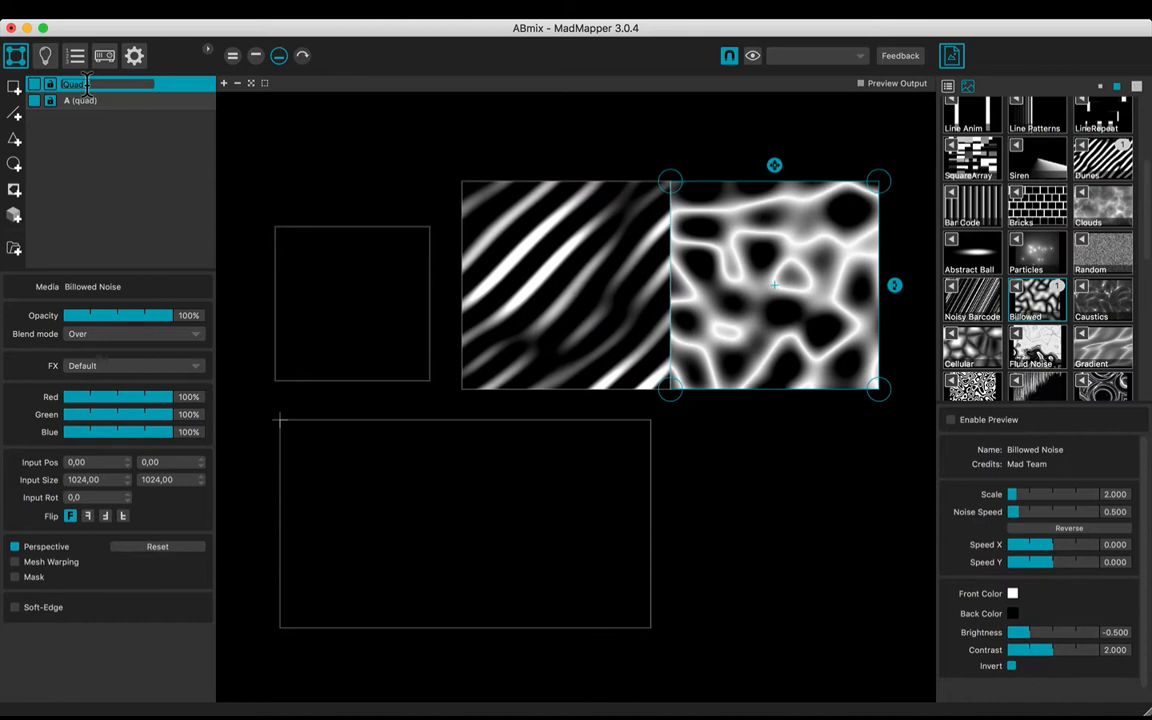
{"action": "left_click", "coordinate": [80, 100]}
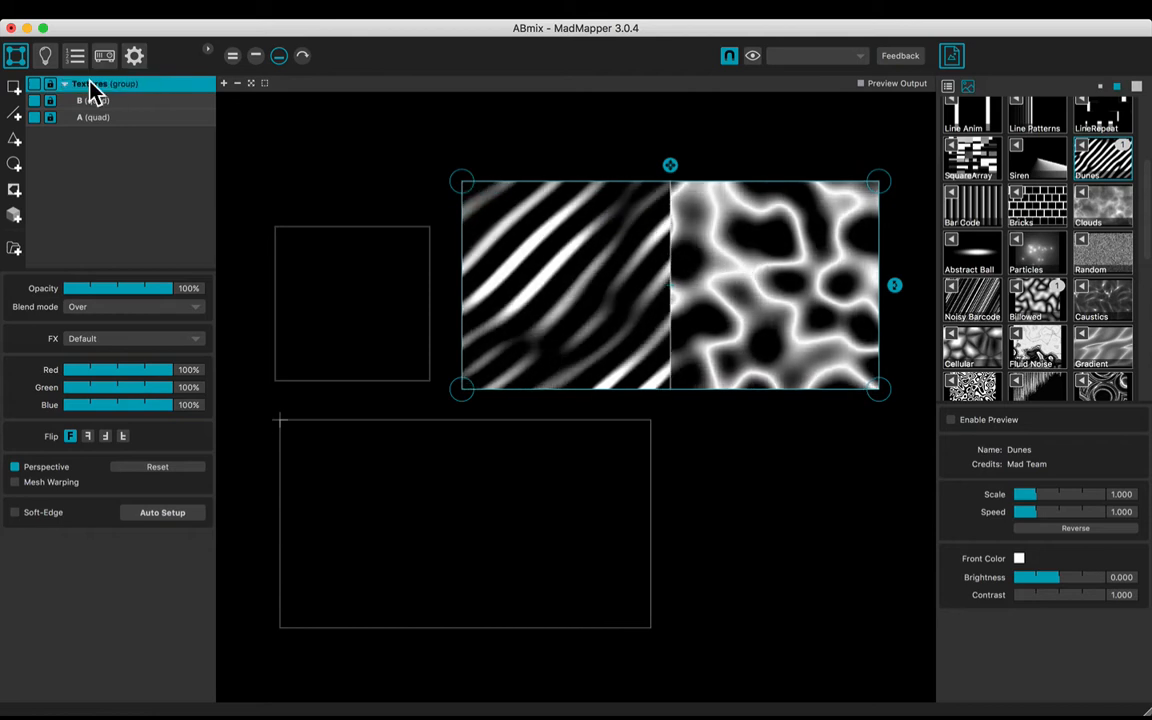
Step: Assign key M as a toggle control with filter smoothing for quad A's opacity
{"action": "left_click", "coordinate": [96, 116]}
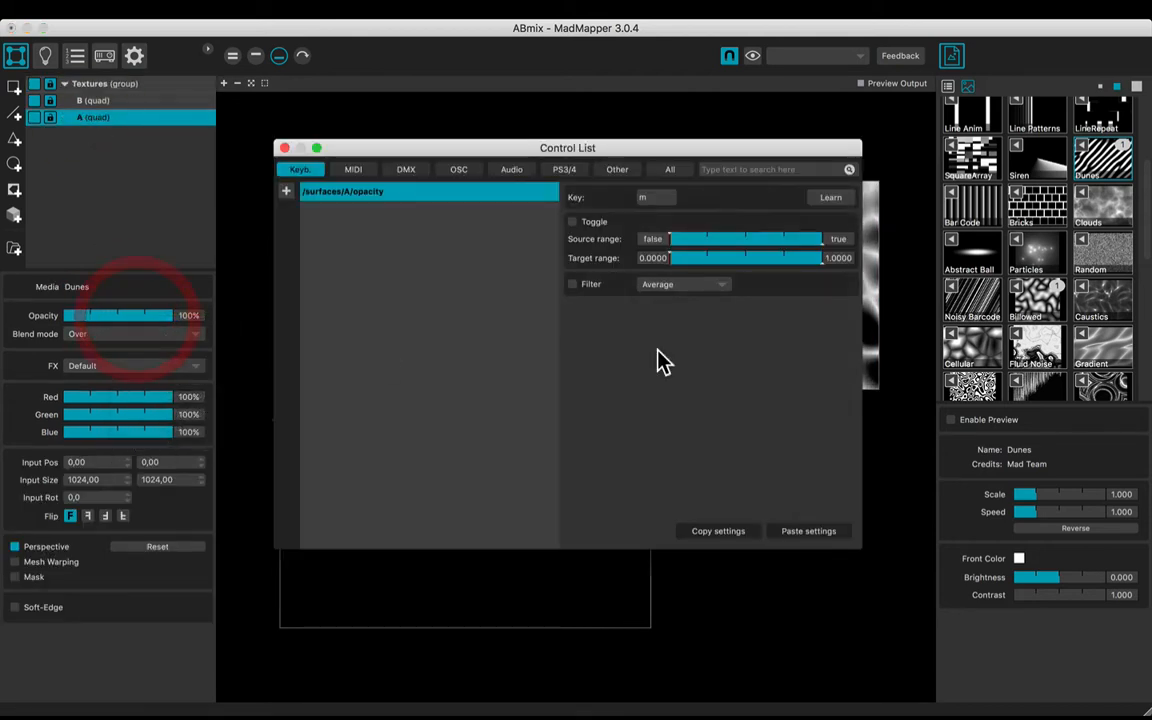
{"action": "left_click", "coordinate": [830, 198]}
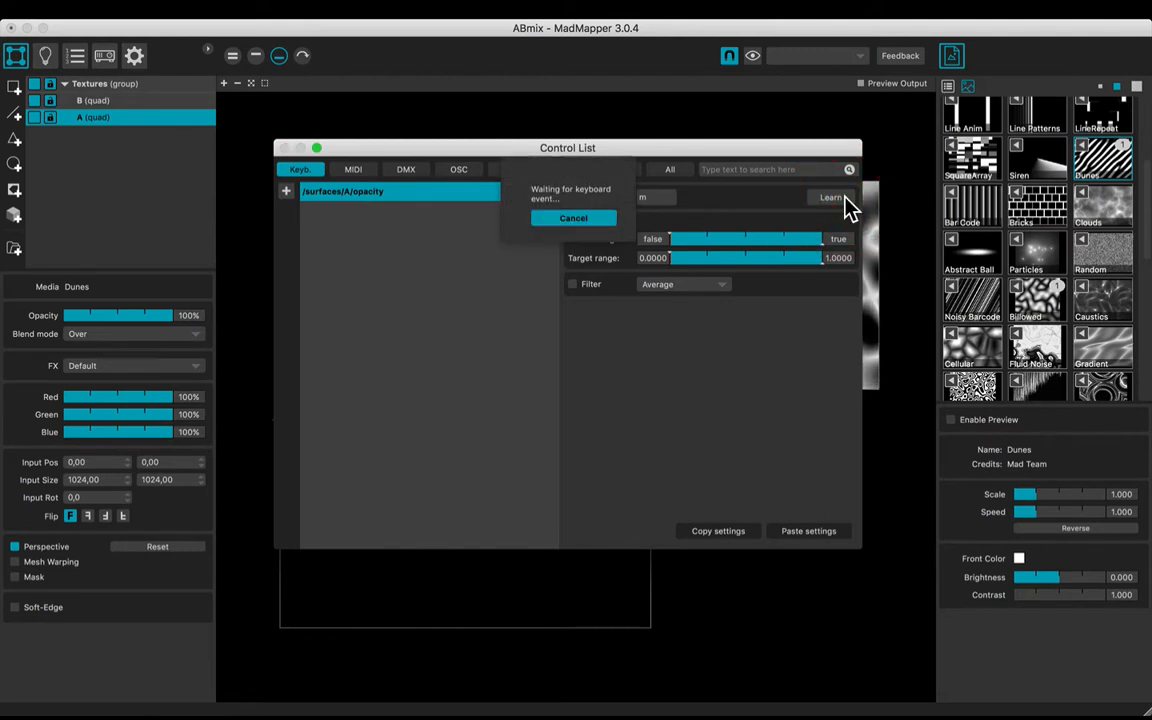
{"action": "key", "text": "m"}
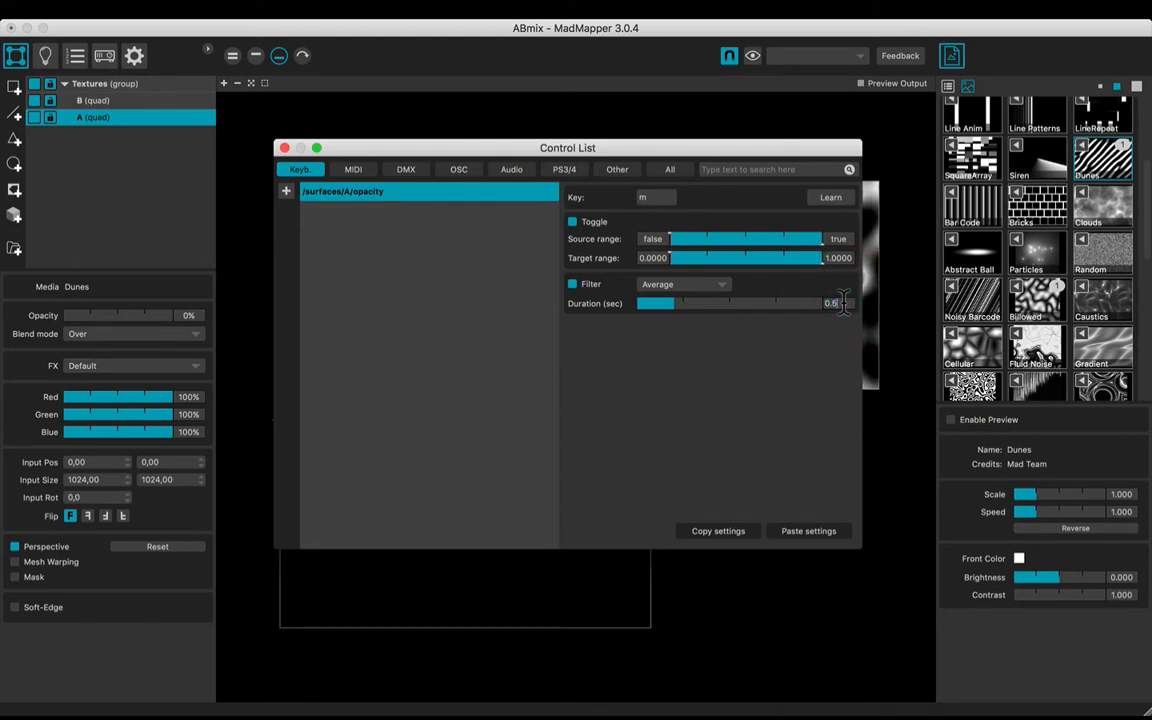
{"action": "left_click", "coordinate": [284, 148]}
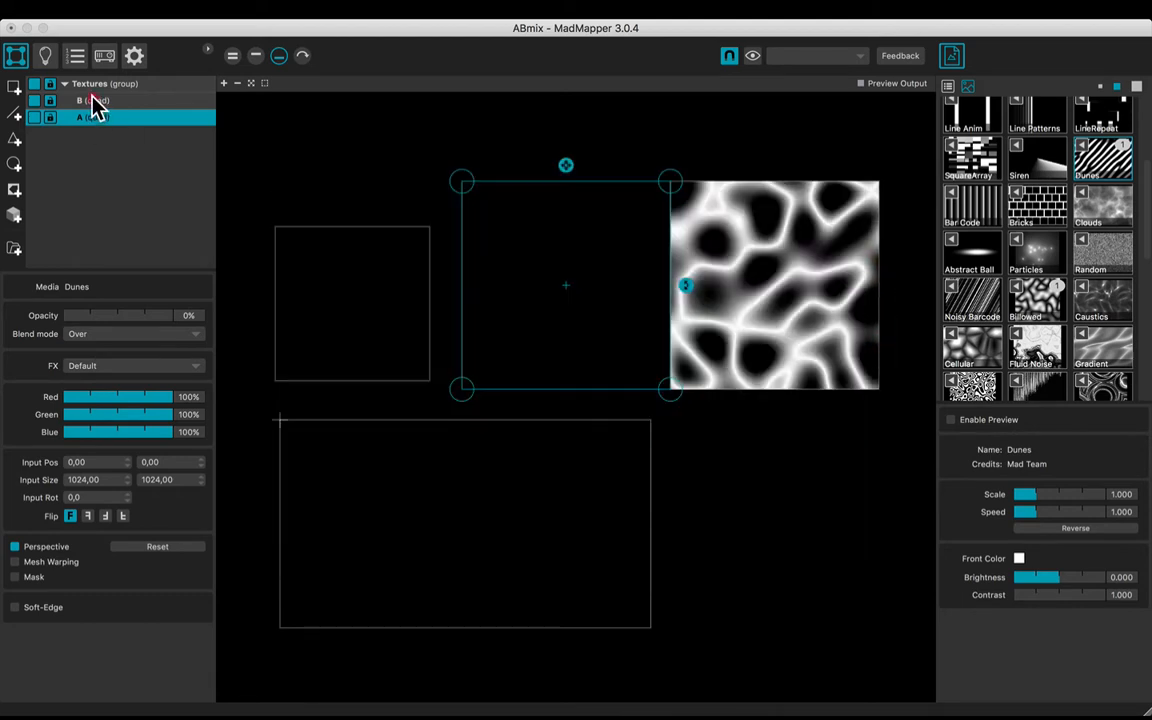
Step: Add a keyboard M control to quad B's opacity with 0.5 s fade and inverted source range
{"action": "right_click", "coordinate": [120, 316]}
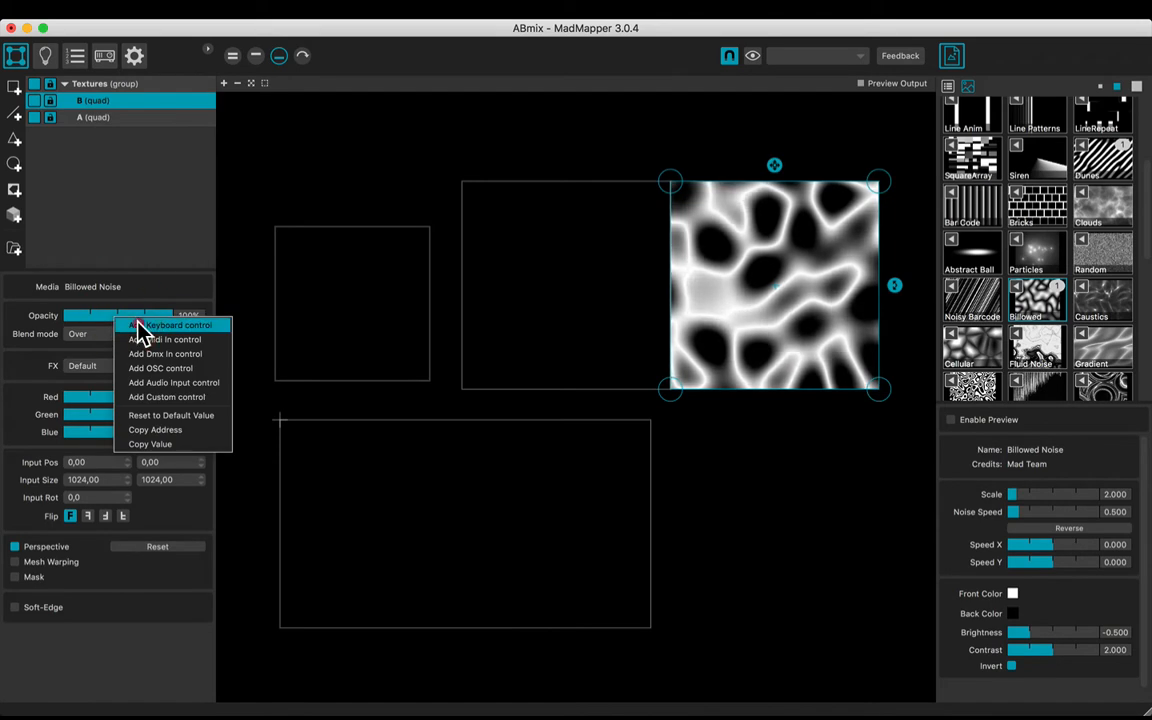
{"action": "left_click", "coordinate": [180, 324]}
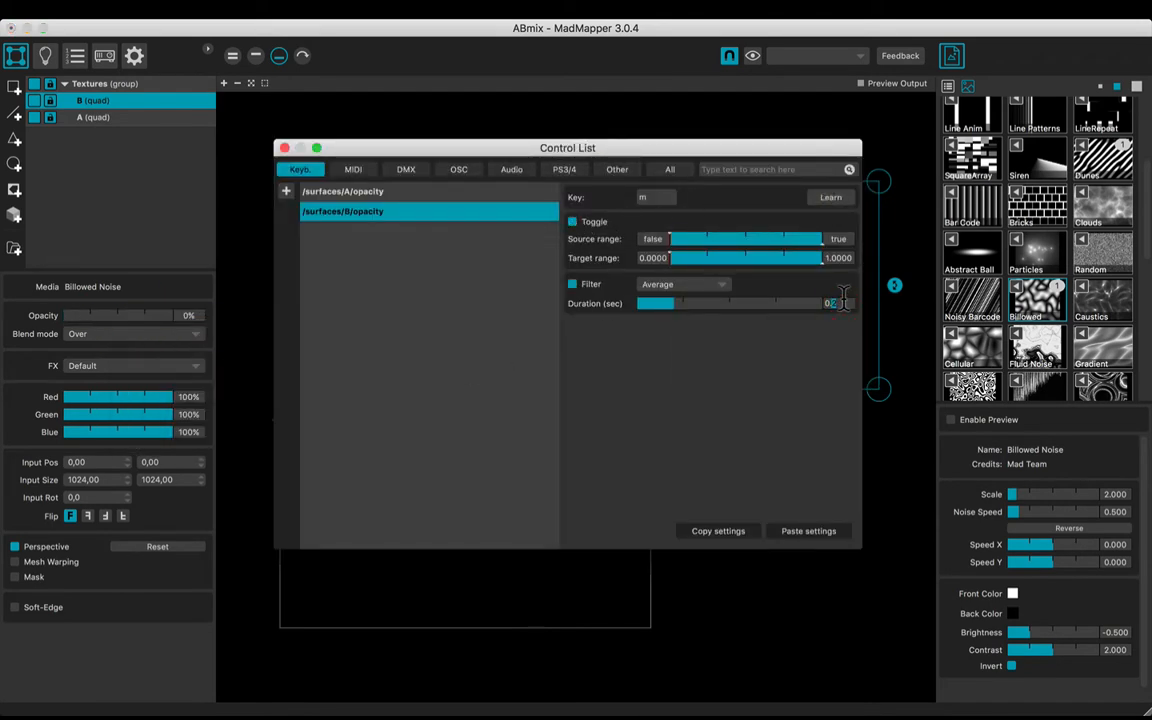
{"action": "left_click", "coordinate": [680, 238]}
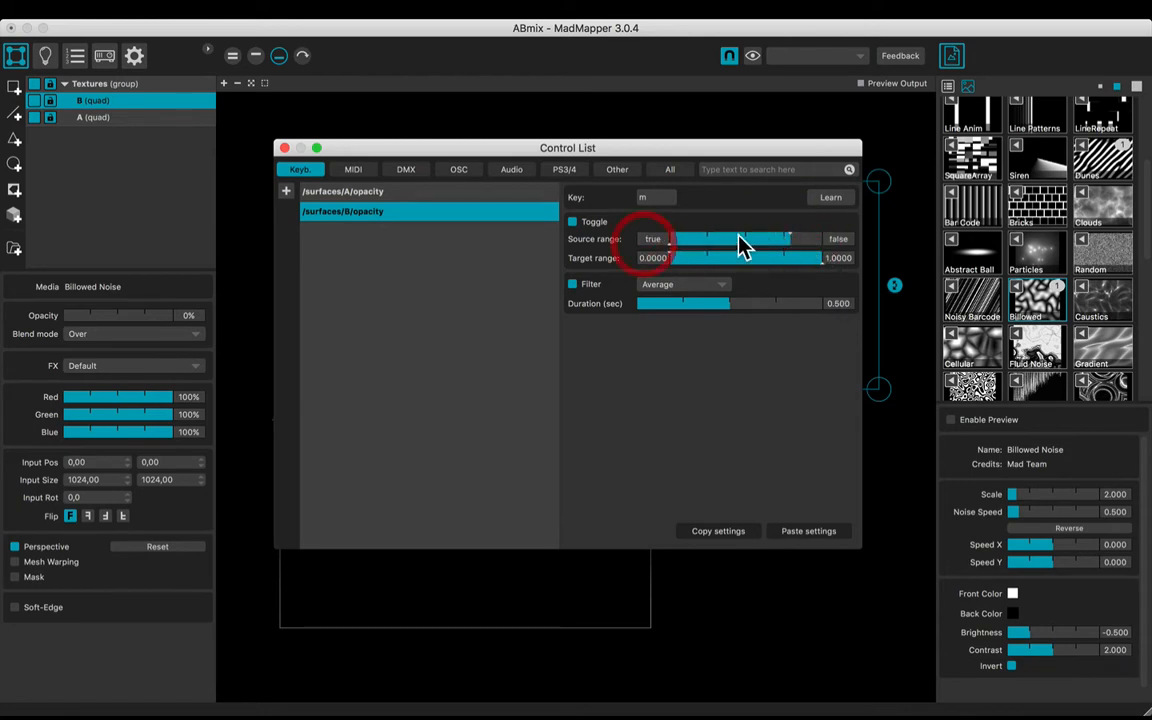
{"action": "left_click", "coordinate": [284, 148]}
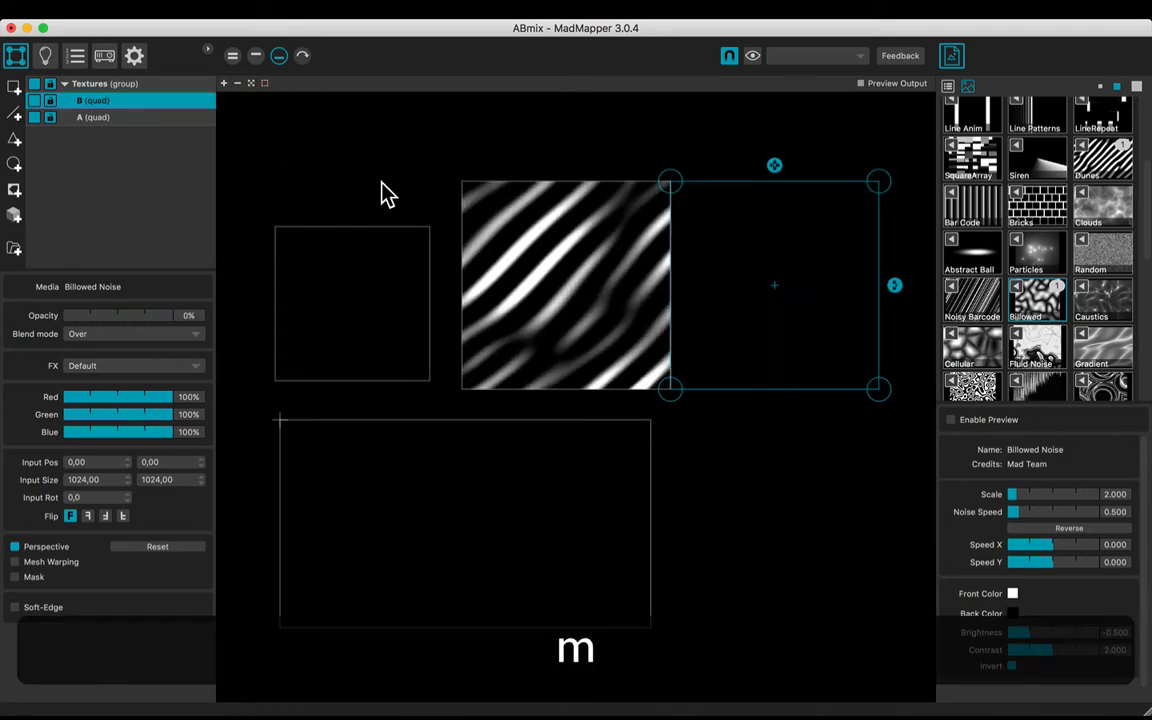
Step: Select both quads and shrink them to fit over the Texture_buffer square
{"action": "left_click_drag", "start_coordinate": [48, 316], "coordinate": [70, 316]}
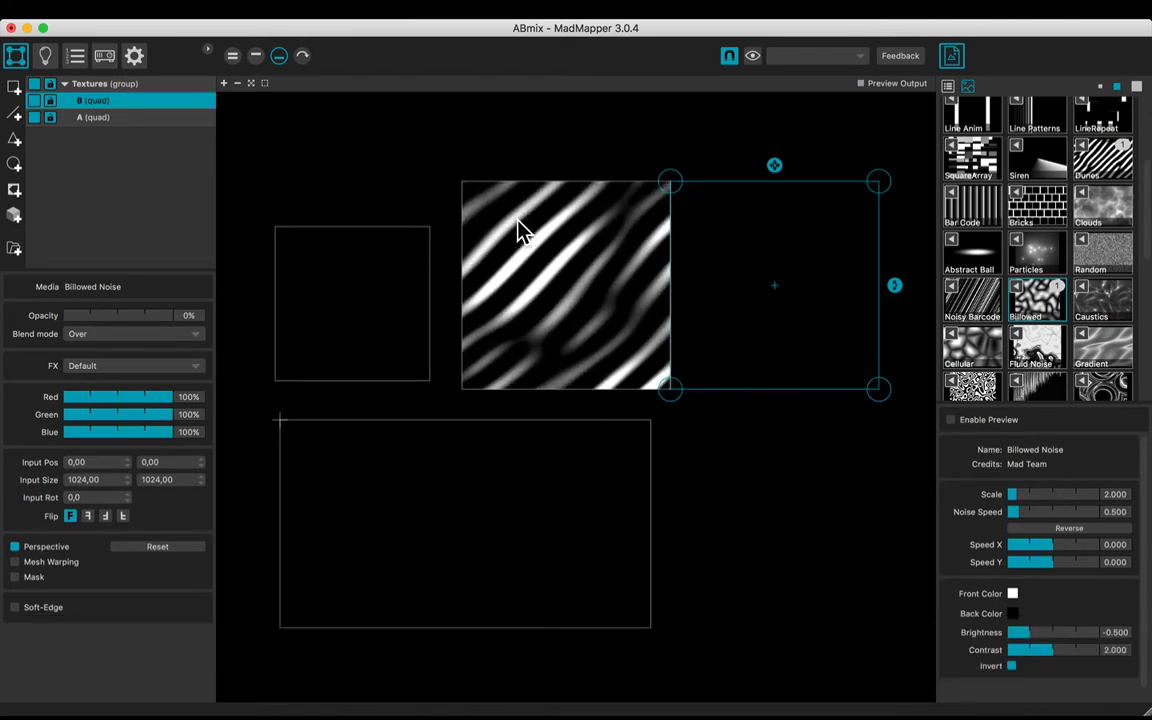
{"action": "left_click", "coordinate": [96, 116]}
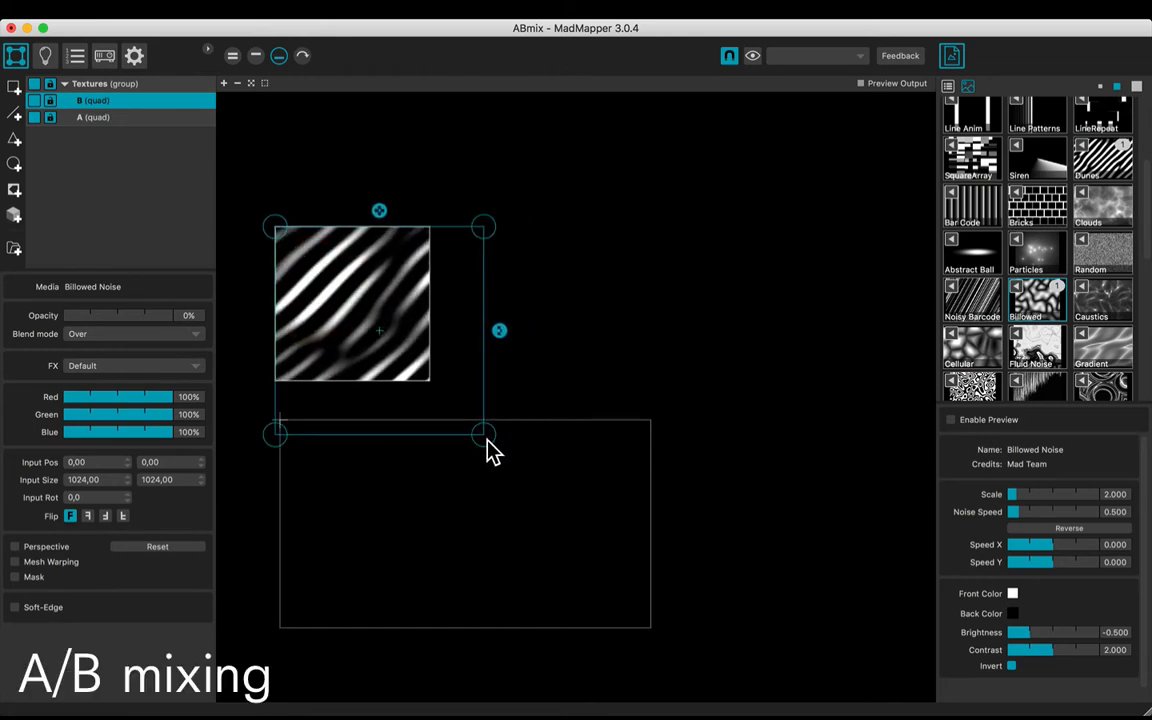
{"action": "left_click_drag", "start_coordinate": [484, 436], "coordinate": [428, 380]}
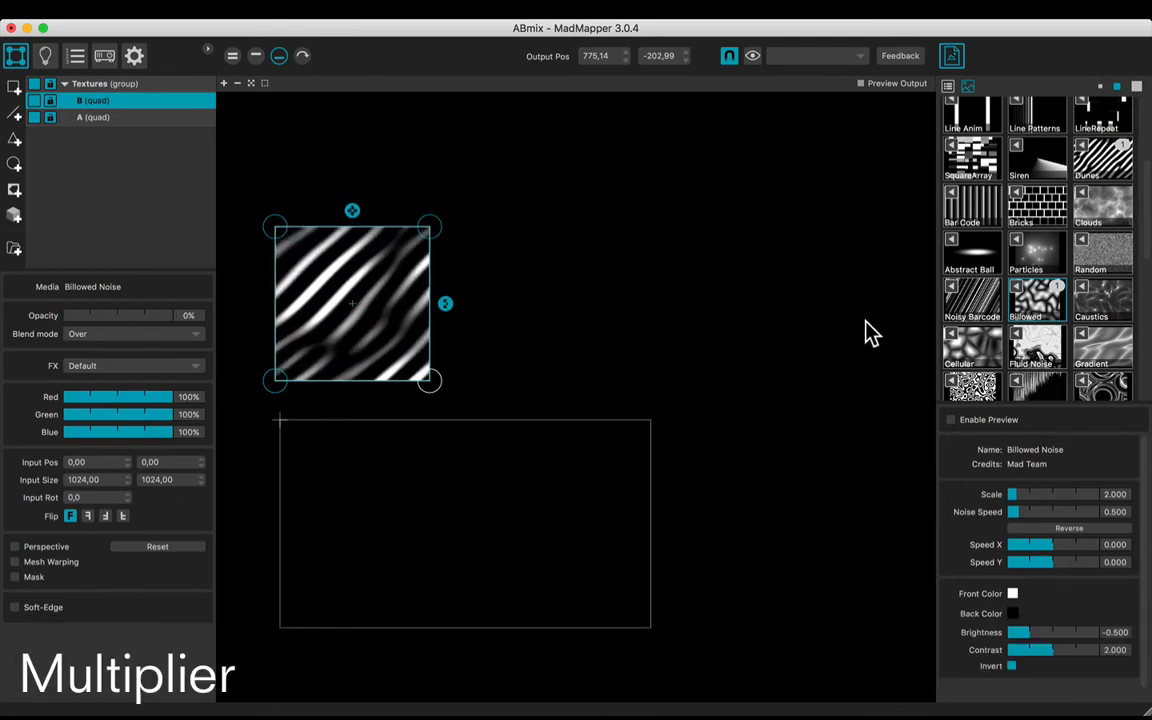
Step: Add a Multiplier quad with the Bar Code generator and set its blend mode to Multiply
{"action": "left_click", "coordinate": [972, 204]}
{"action": "type", "text": "Multiplier"}
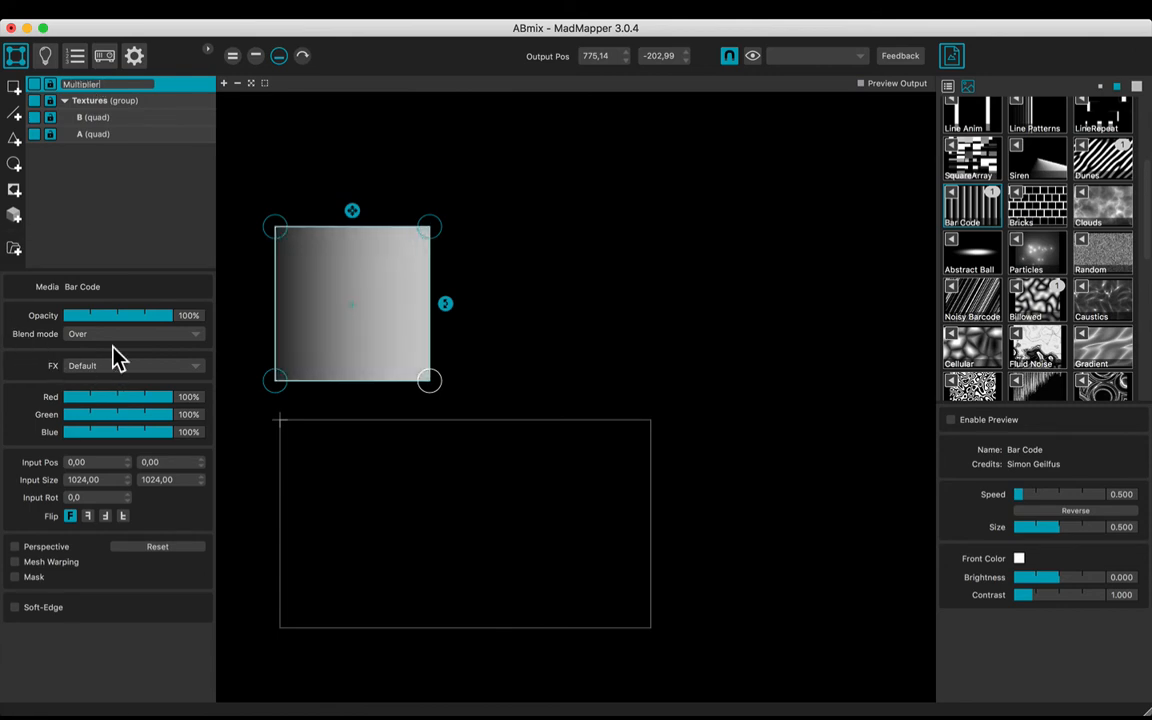
{"action": "left_click", "coordinate": [130, 332]}
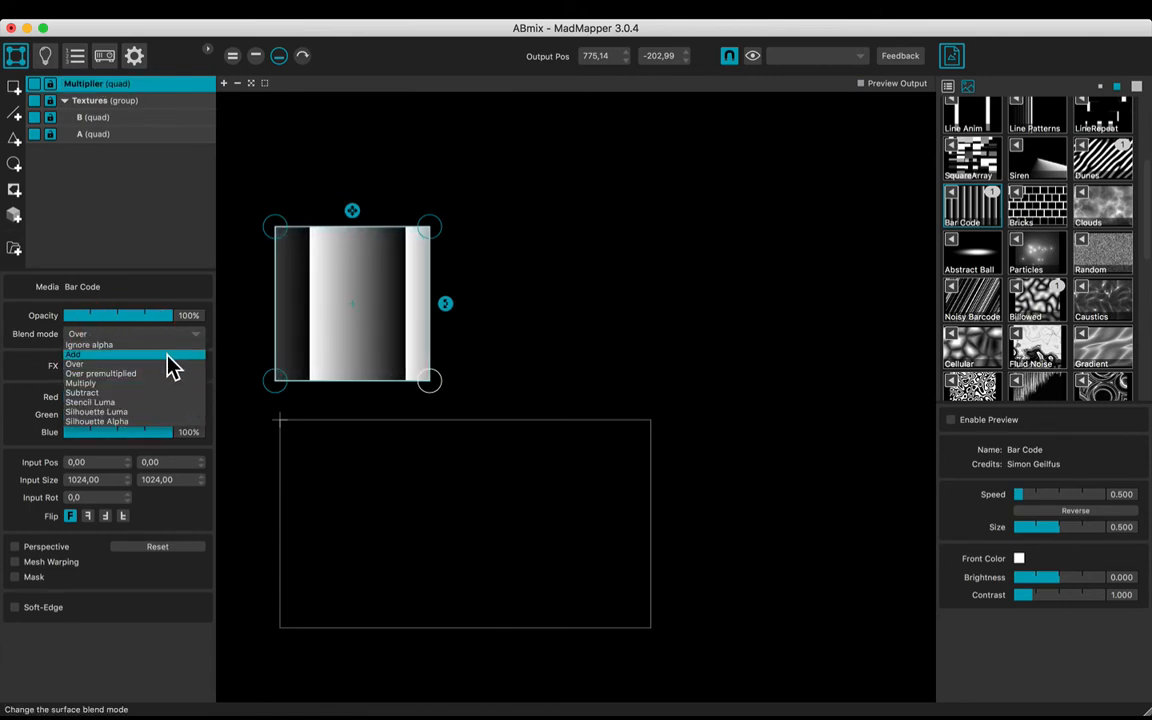
{"action": "left_click", "coordinate": [80, 382]}
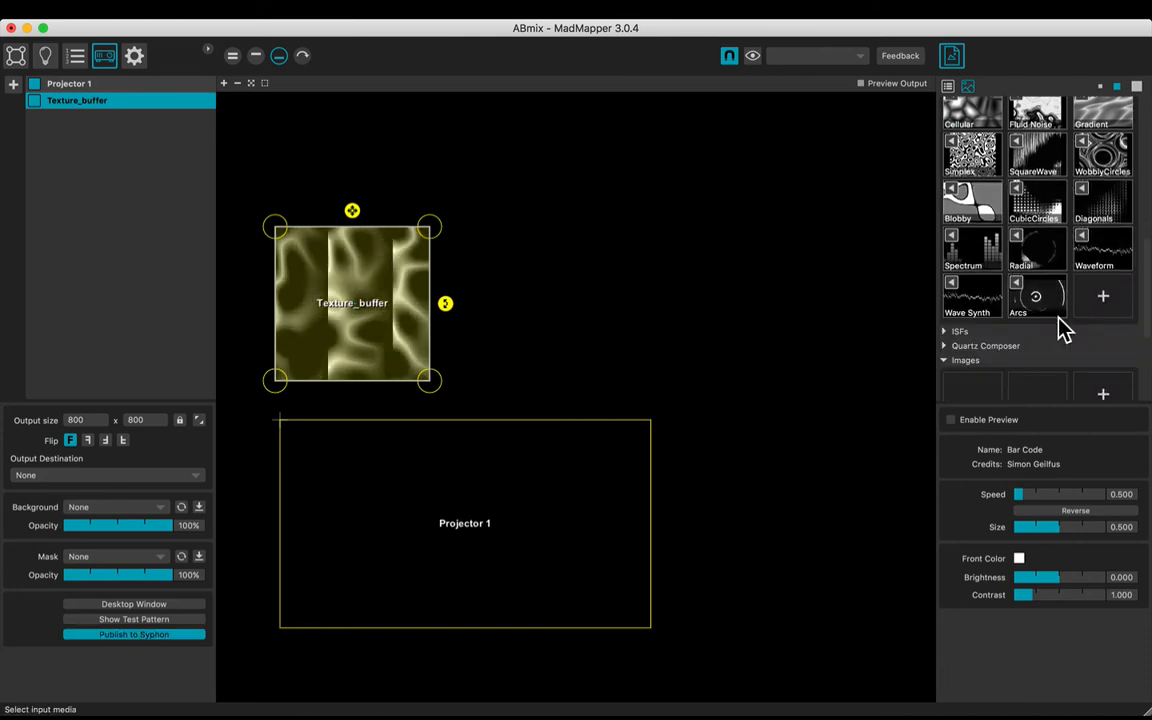
Step: Check the Media library's Syphon section listing Texture_buffer as a source
{"action": "scroll", "scroll_direction": "down", "scroll_amount": 3}
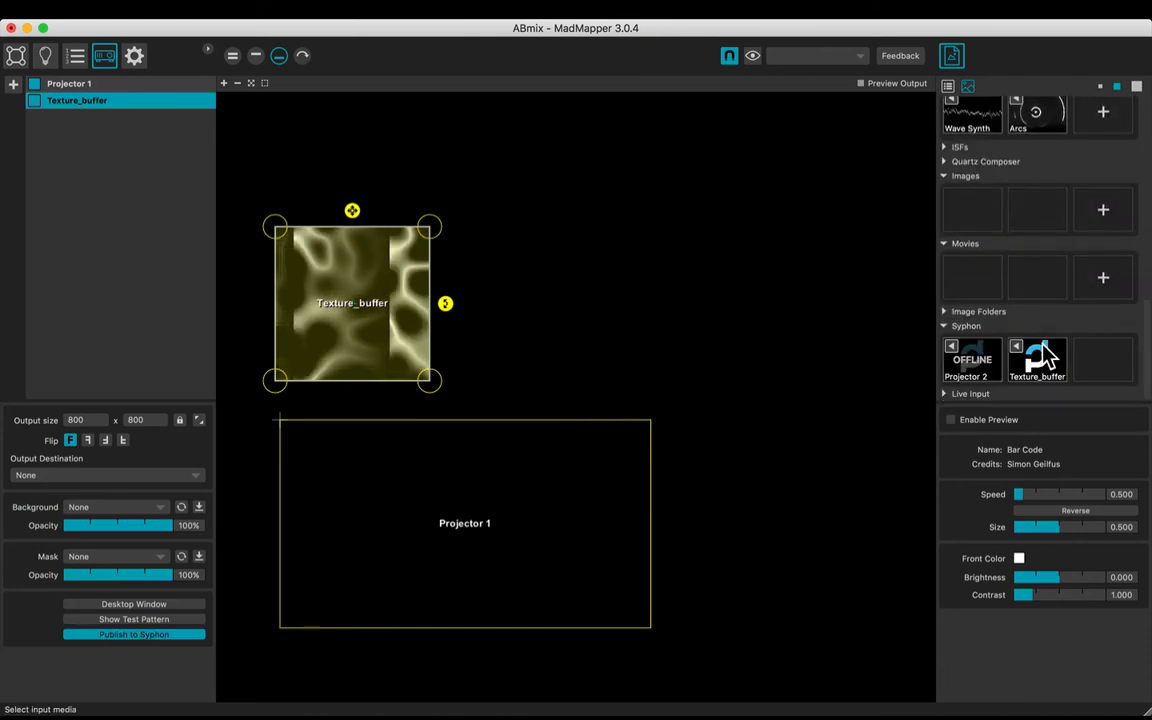